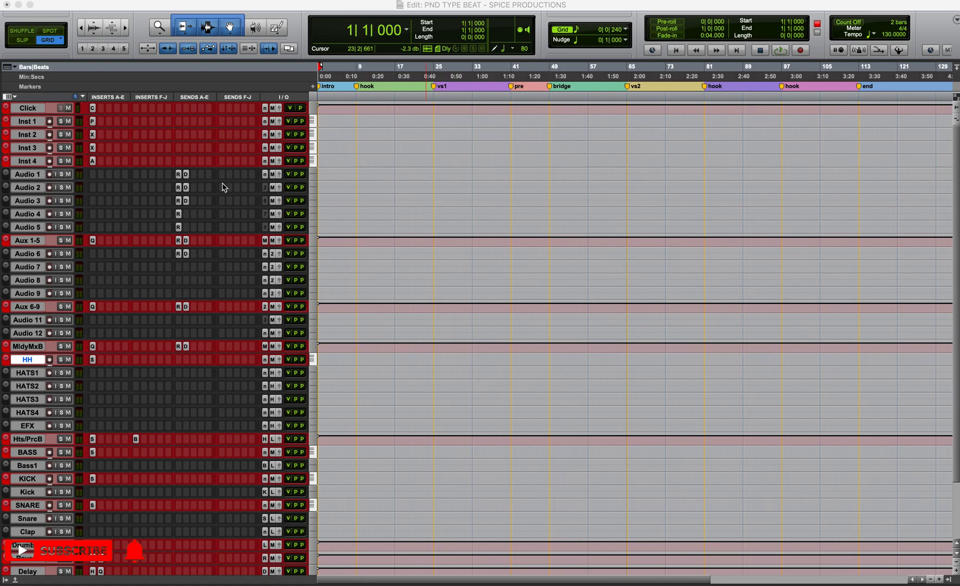
{"action": "mouse_move", "coordinate": [114, 175]}
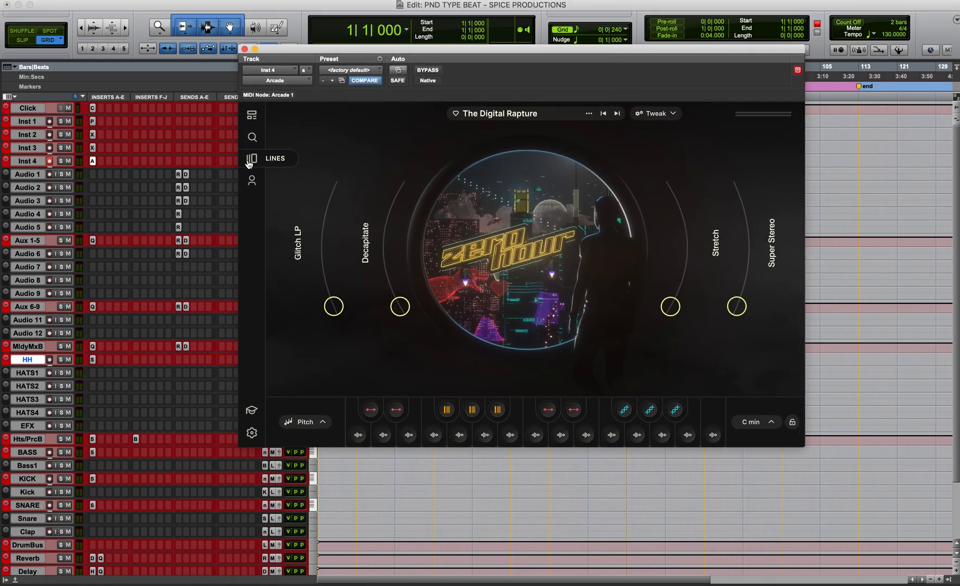
Browse The Digital Rapture line, preview the Cyberzerk kit and stop the preview.
{"action": "left_click", "coordinate": [251, 158]}
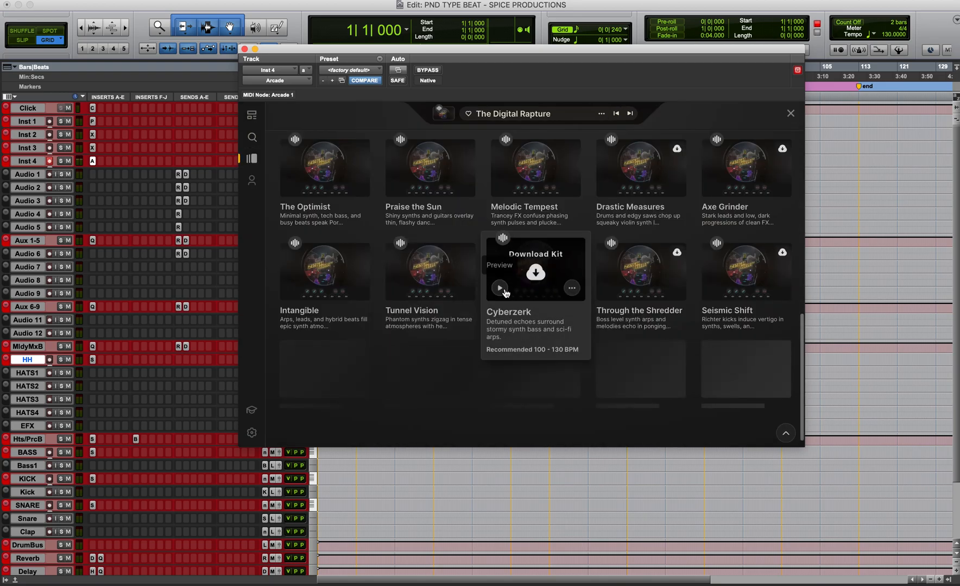
{"action": "left_click", "coordinate": [499, 288]}
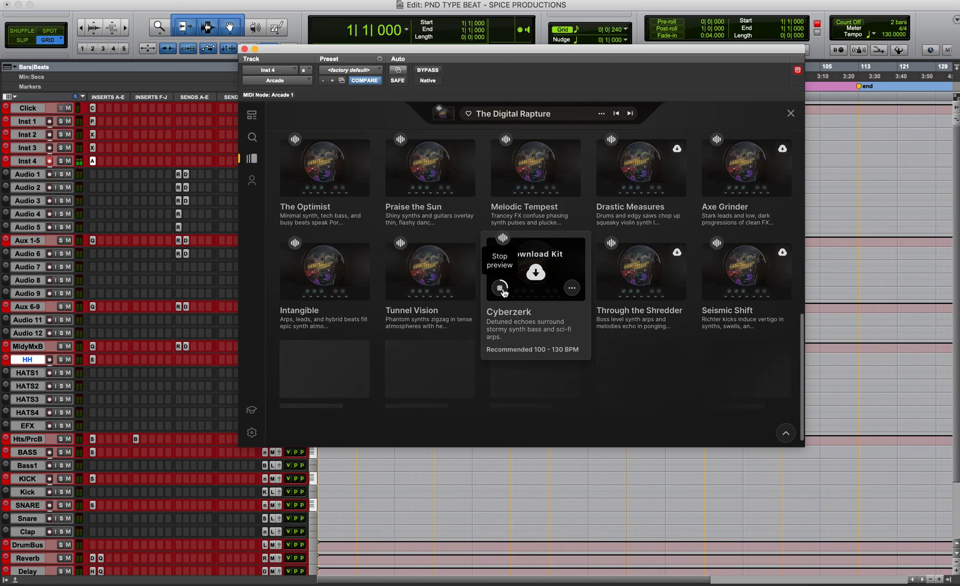
{"action": "left_click", "coordinate": [535, 273]}
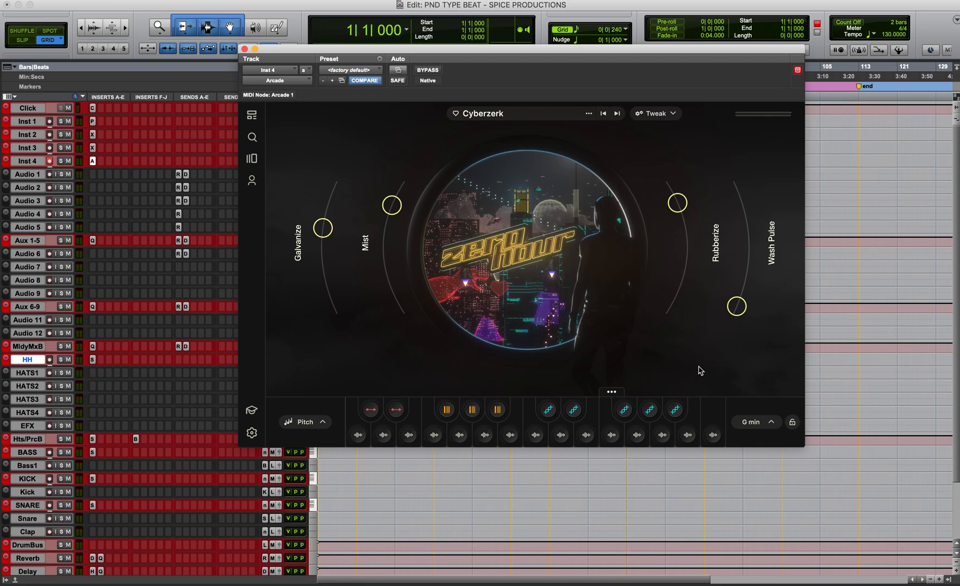
Switch the session key from G minor to D minor and reopen the Digital Rapture kit list.
{"action": "left_click", "coordinate": [756, 421]}
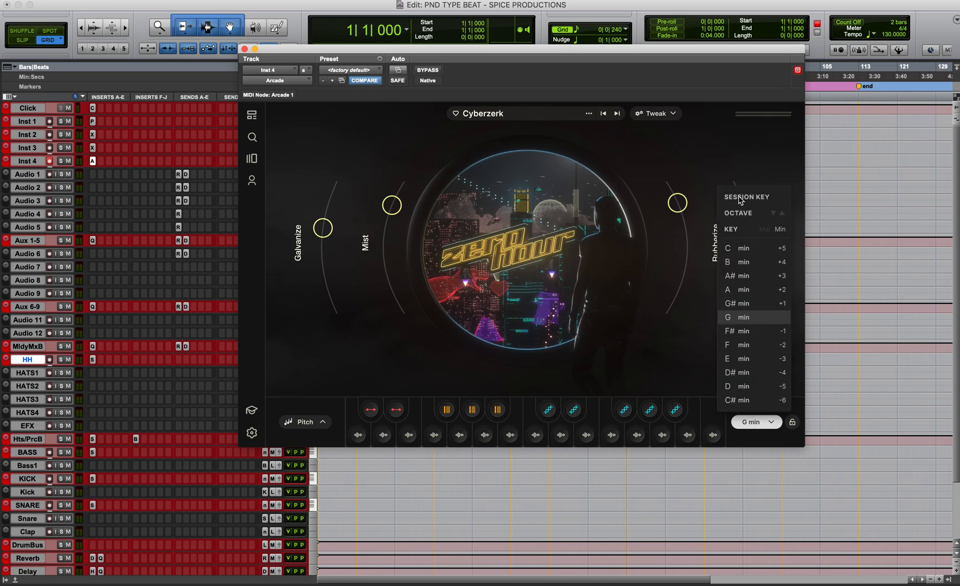
{"action": "mouse_move", "coordinate": [780, 230]}
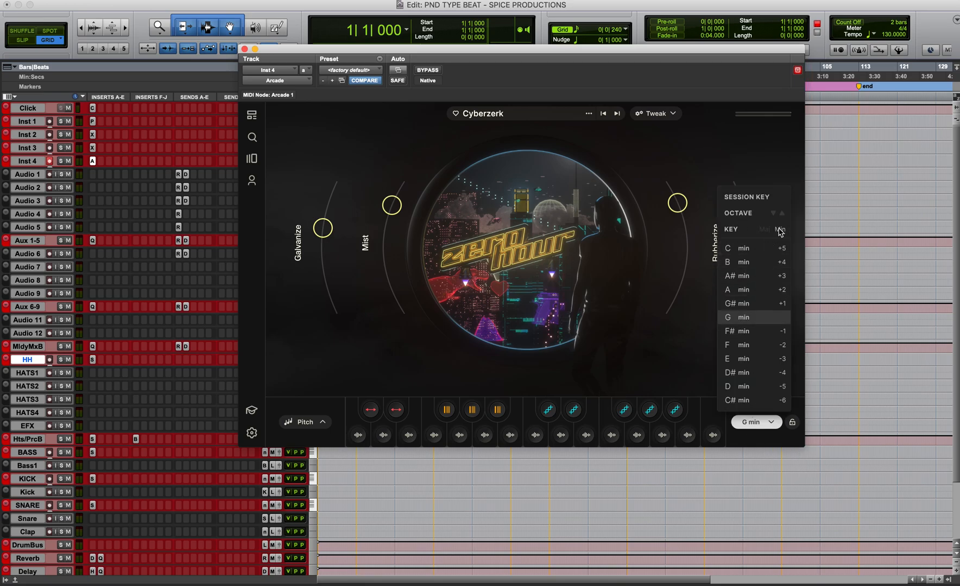
{"action": "mouse_move", "coordinate": [744, 373]}
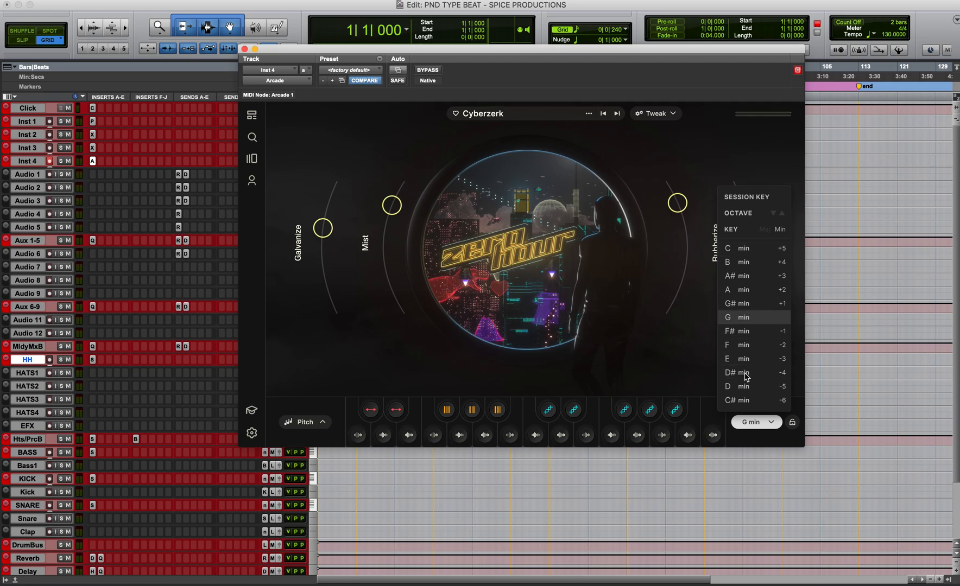
{"action": "left_click", "coordinate": [736, 387]}
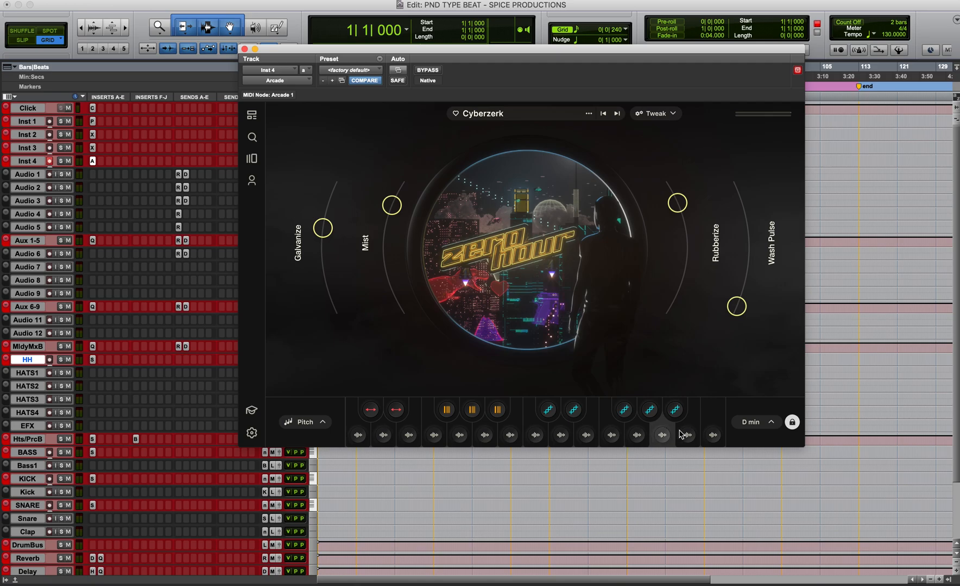
{"action": "left_click", "coordinate": [711, 435]}
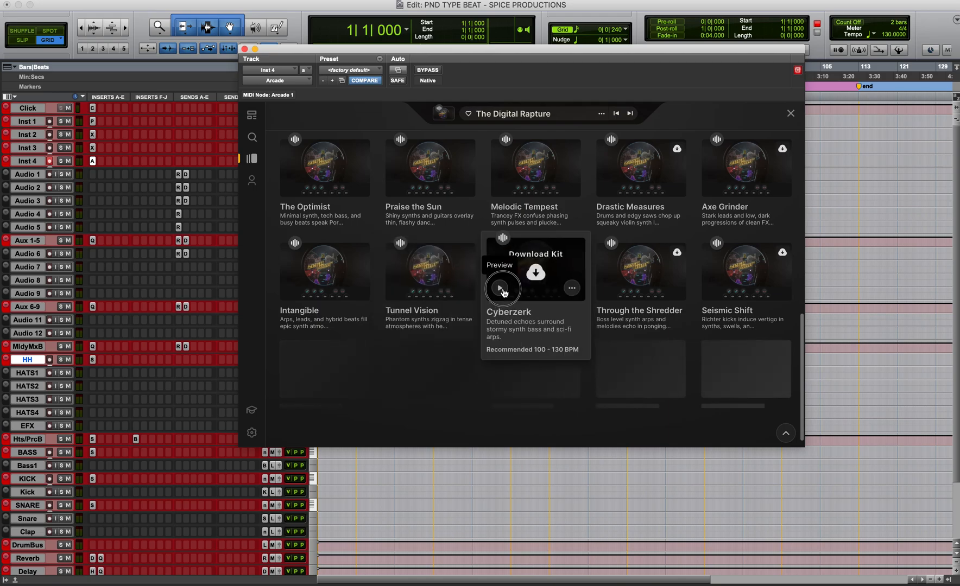
Preview Cyberzerk once more, stop it, and load it as the playing kit.
{"action": "left_click", "coordinate": [500, 287]}
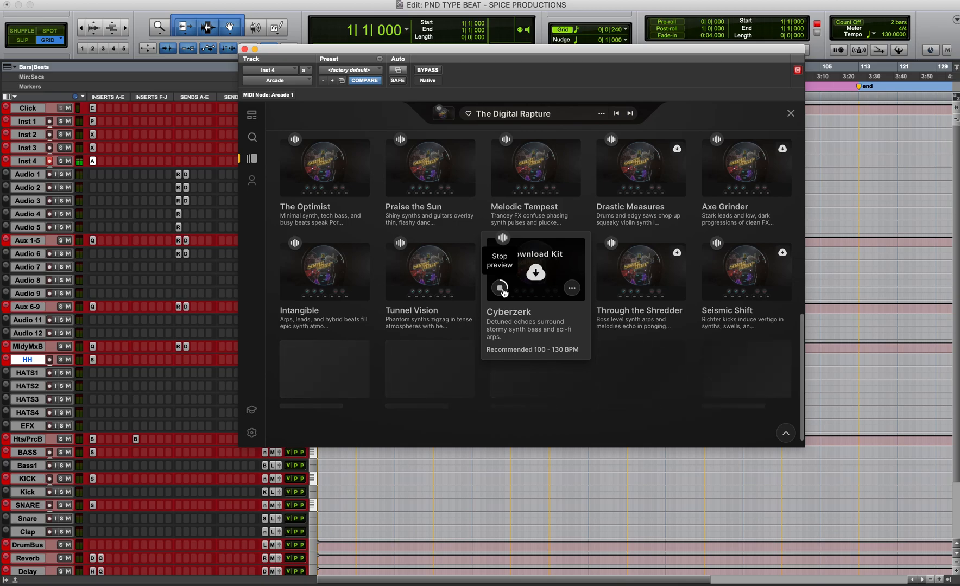
{"action": "left_click", "coordinate": [535, 272]}
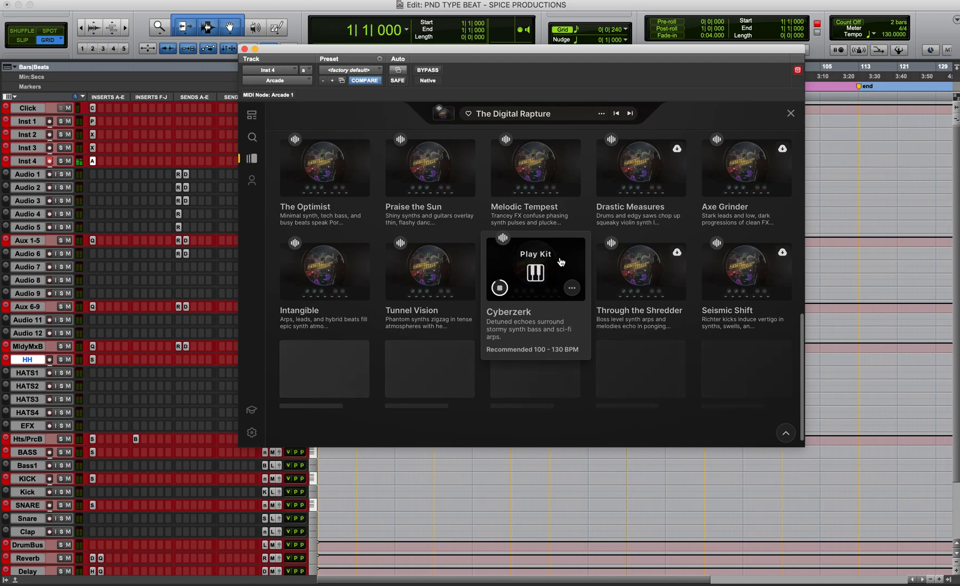
{"action": "left_click", "coordinate": [535, 270]}
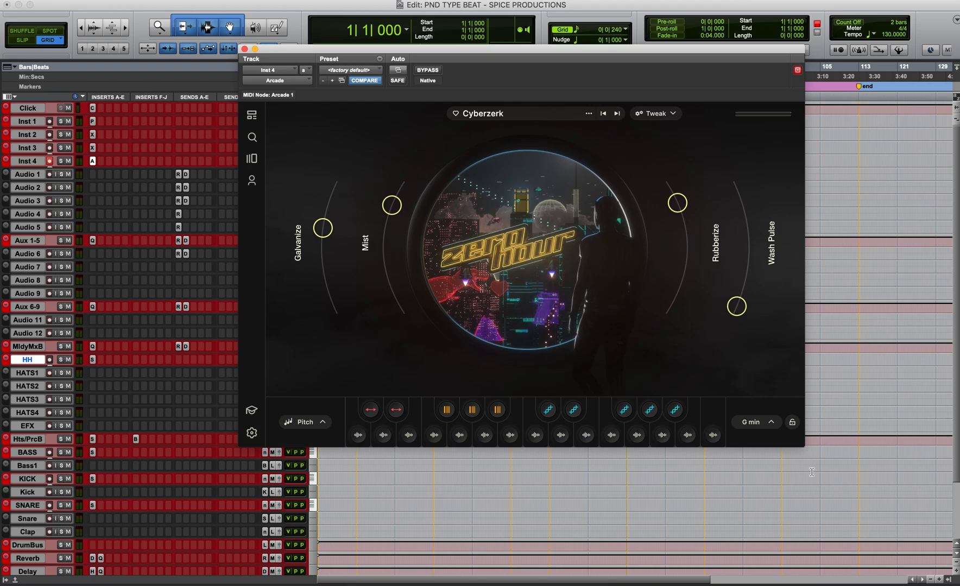
Pick D minor from the session key list again.
{"action": "left_click", "coordinate": [755, 421]}
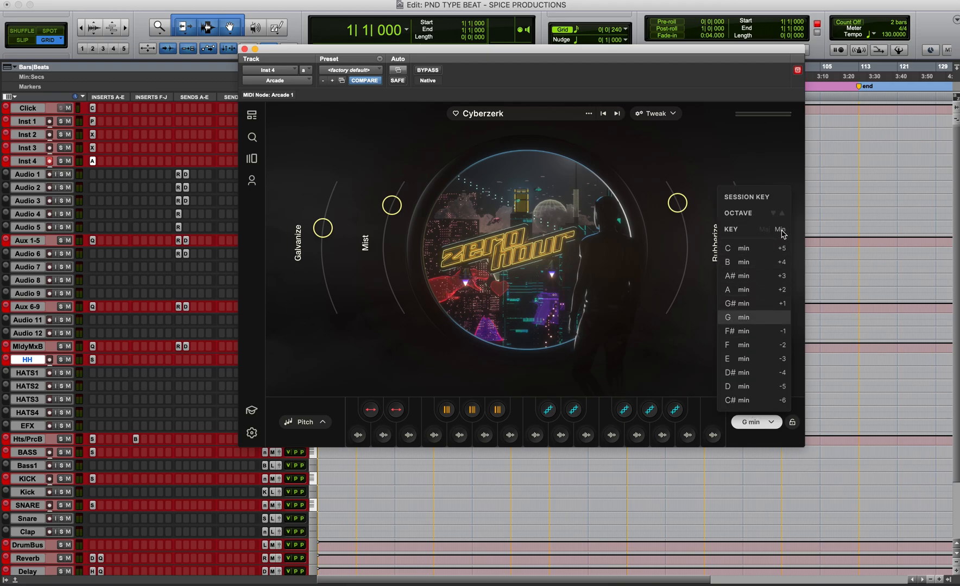
{"action": "mouse_move", "coordinate": [736, 388]}
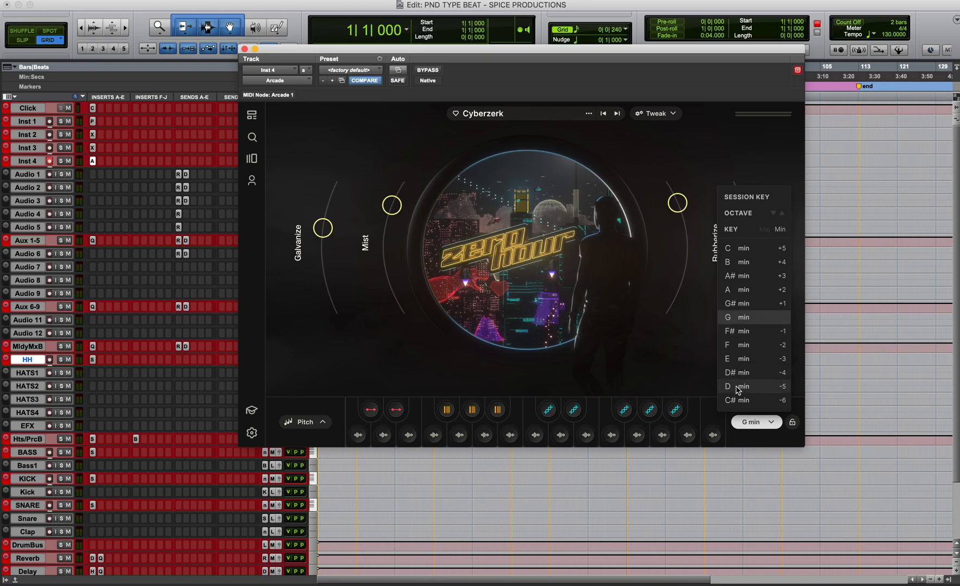
{"action": "left_click", "coordinate": [736, 386]}
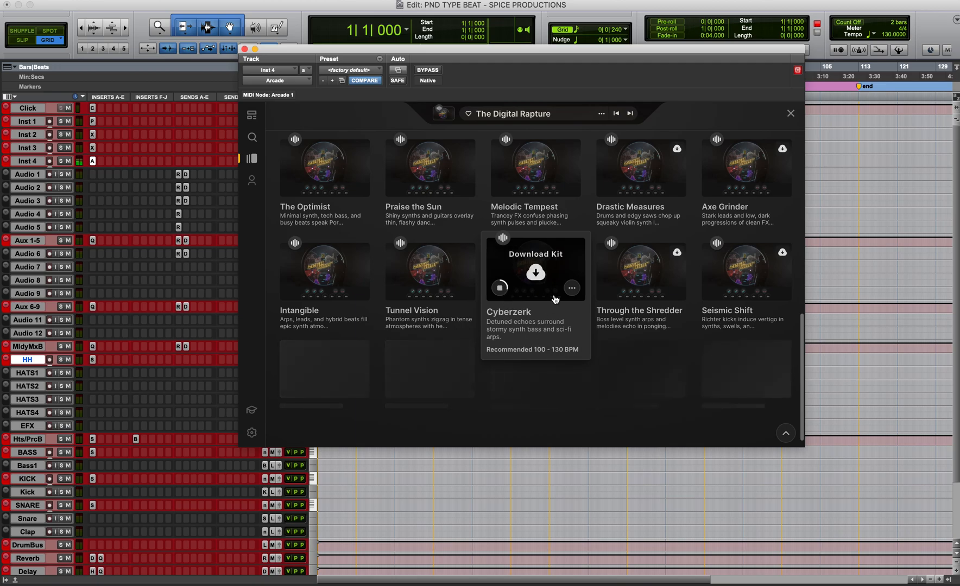
Load Cyberzerk as the playing kit, bringing up its main macro view in G minor.
{"action": "left_click", "coordinate": [535, 273]}
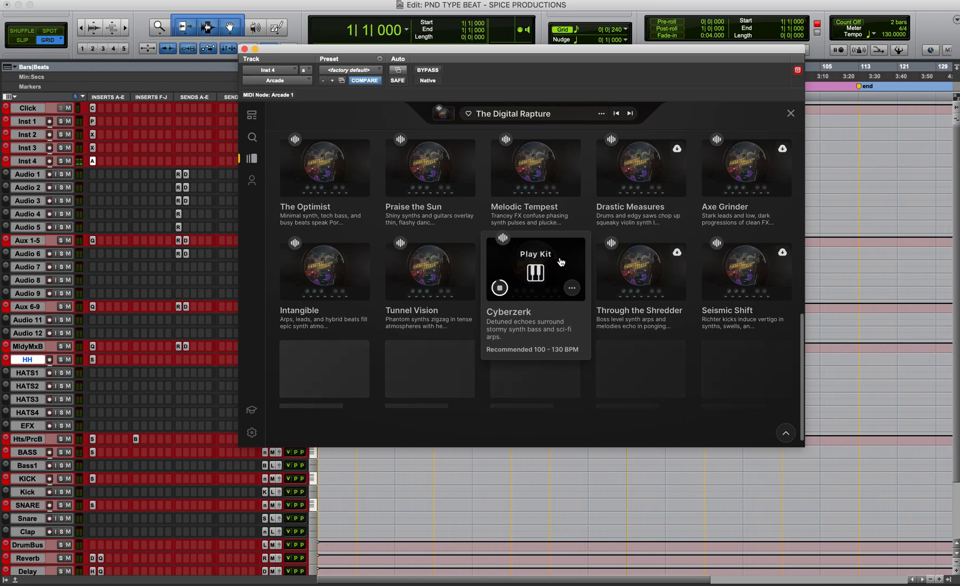
{"action": "left_click", "coordinate": [535, 253]}
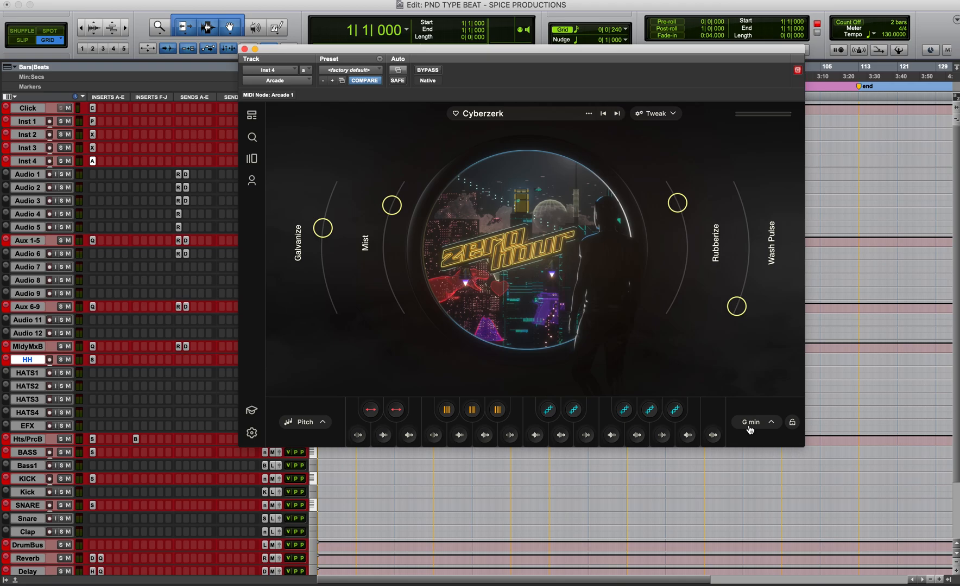
Choose D min (-5) as the session key so the melody drops five semitones.
{"action": "left_click", "coordinate": [756, 422]}
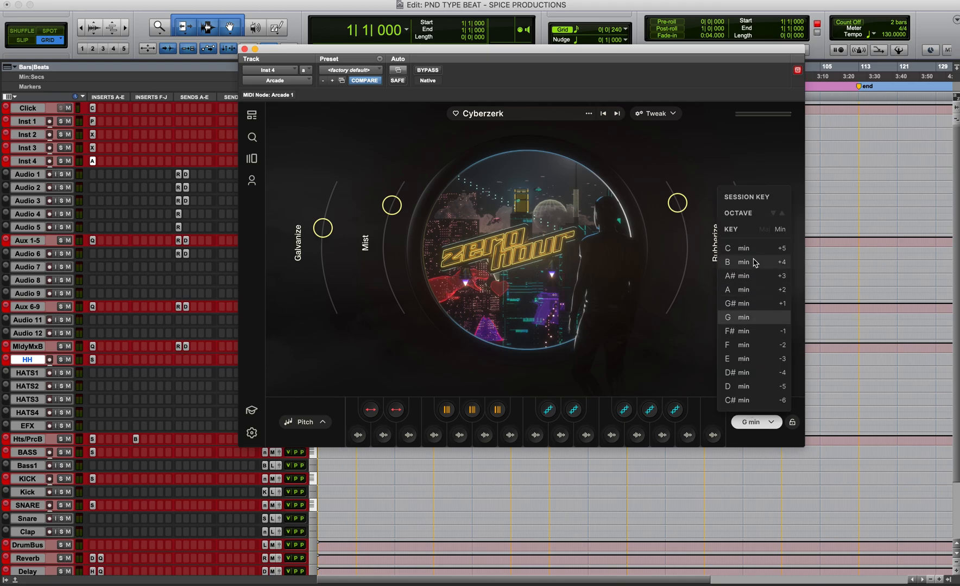
{"action": "mouse_move", "coordinate": [780, 230]}
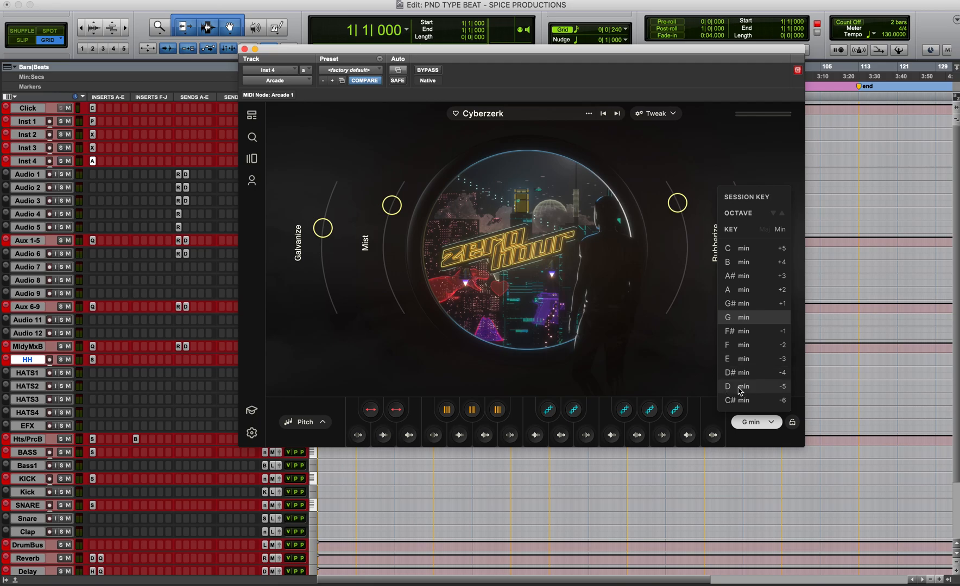
{"action": "left_click", "coordinate": [733, 386]}
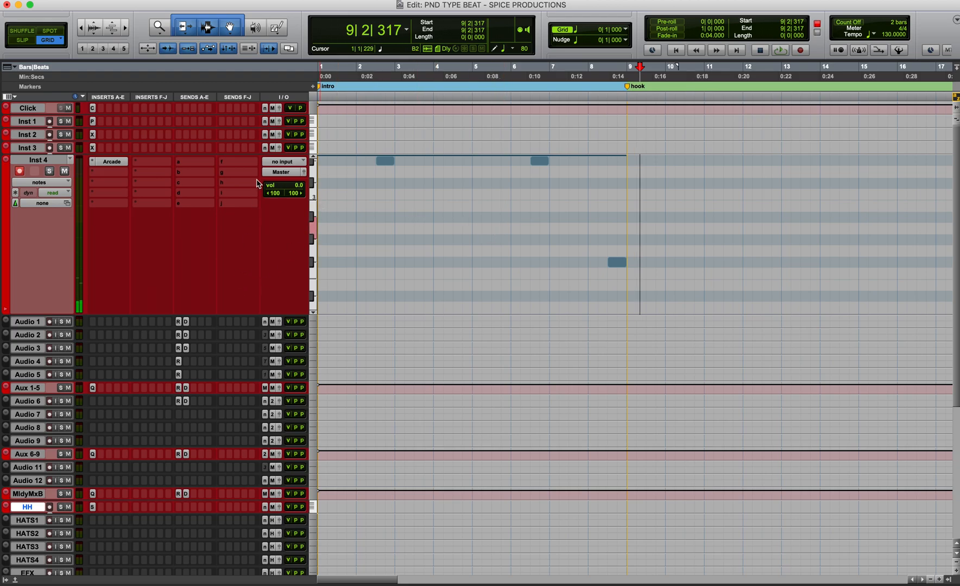
Adjust the Inst 4 track controls toward laying its melody out as clips.
{"action": "left_click", "coordinate": [41, 181]}
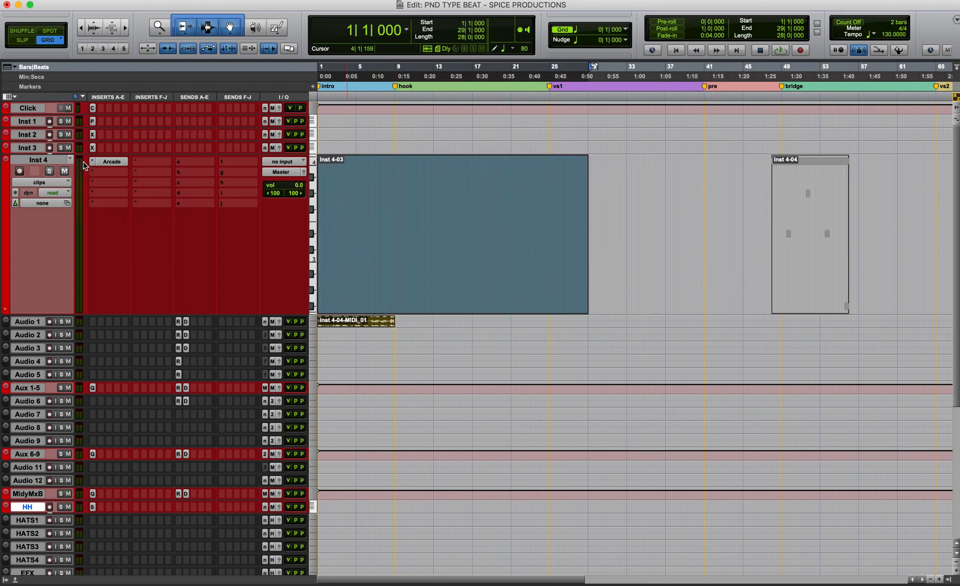
Show the Inst 4 track as notes instead of clips over the intro.
{"action": "left_click", "coordinate": [398, 164]}
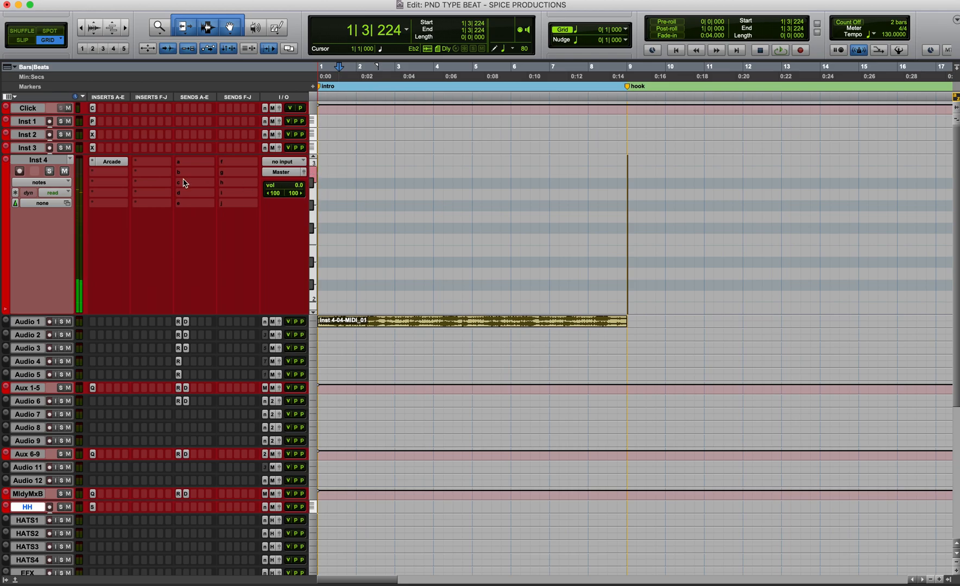
Set Arcade's playback speed to /2 under Tweak > Playback and trigger a sample to hear it.
{"action": "left_click", "coordinate": [111, 161]}
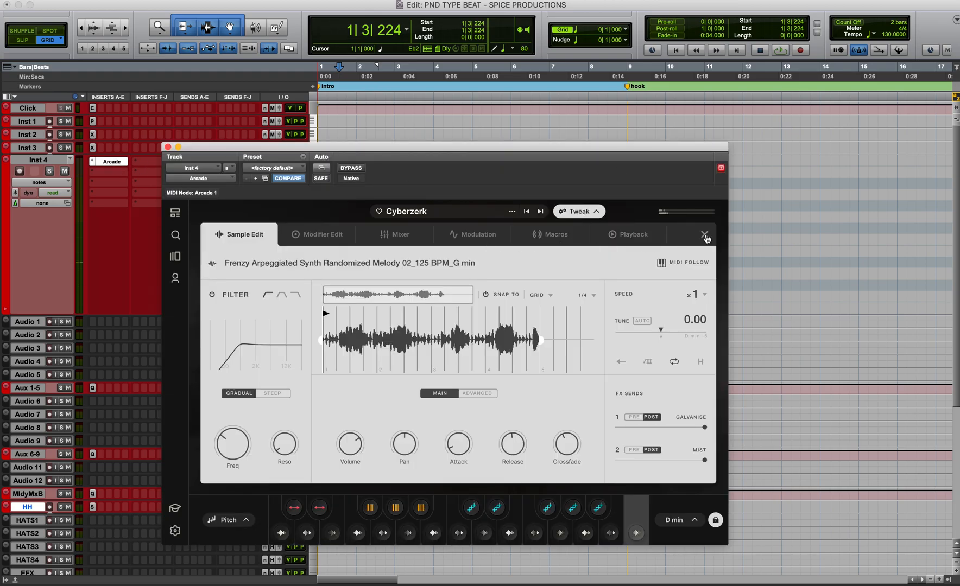
{"action": "mouse_move", "coordinate": [556, 237]}
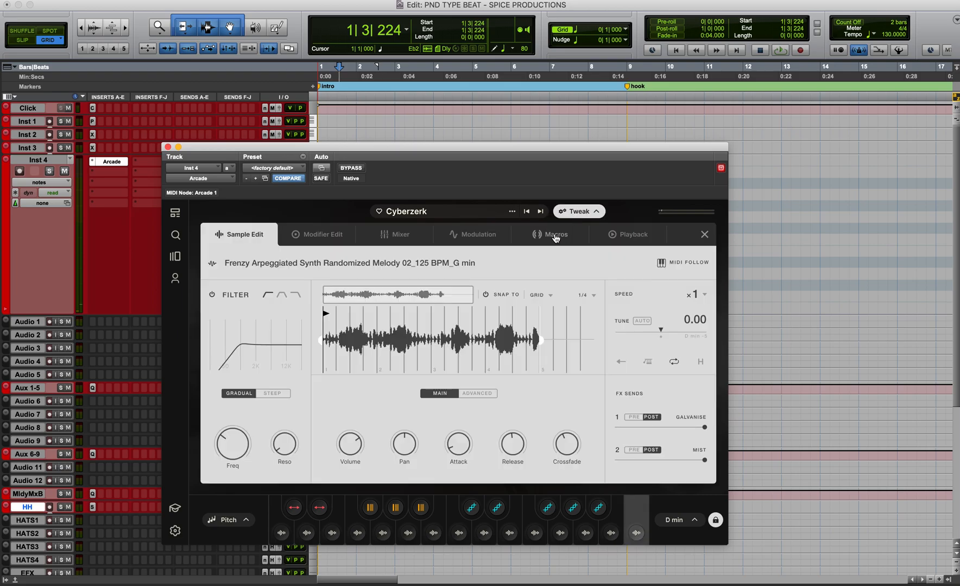
{"action": "left_click", "coordinate": [633, 234]}
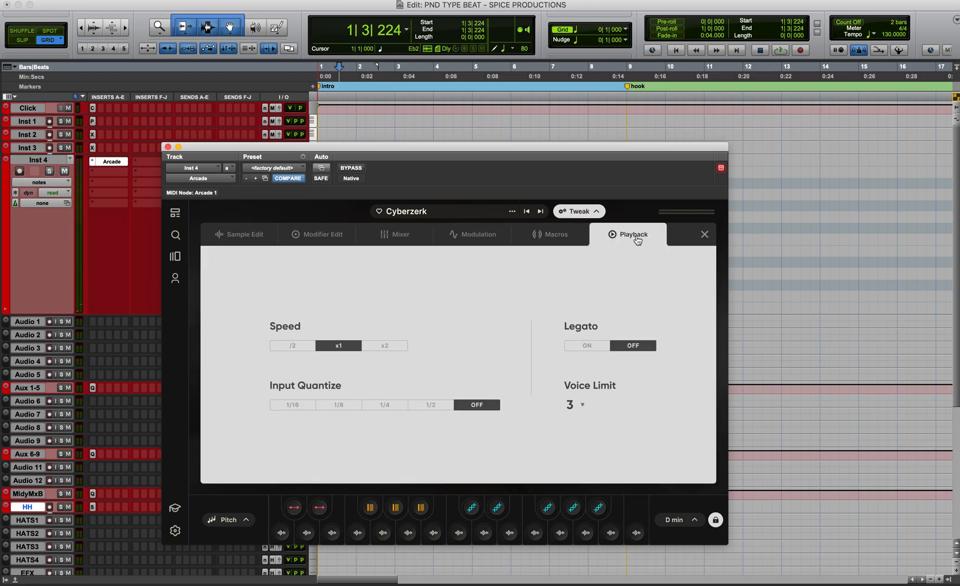
{"action": "left_click", "coordinate": [293, 346]}
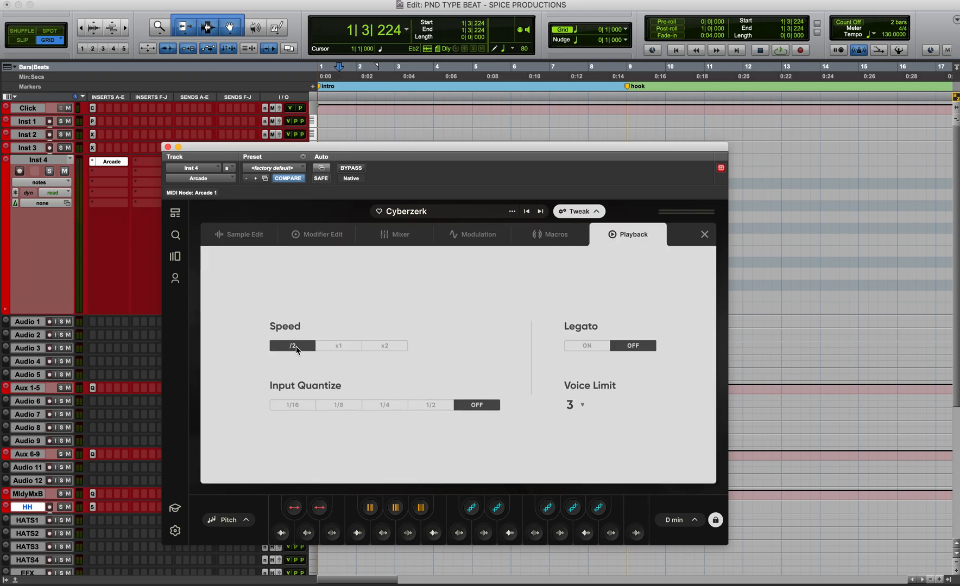
{"action": "left_click", "coordinate": [332, 532]}
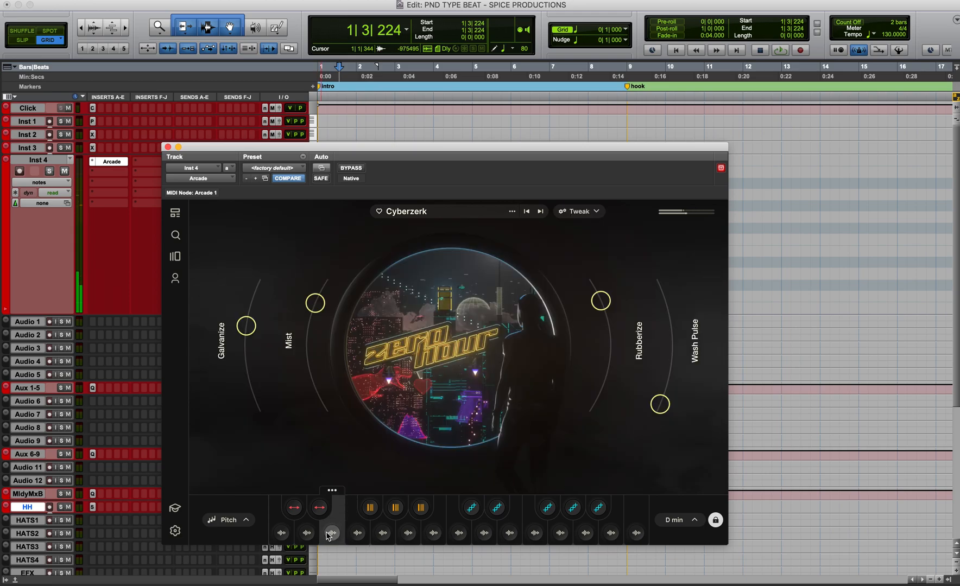
{"action": "left_click", "coordinate": [332, 533]}
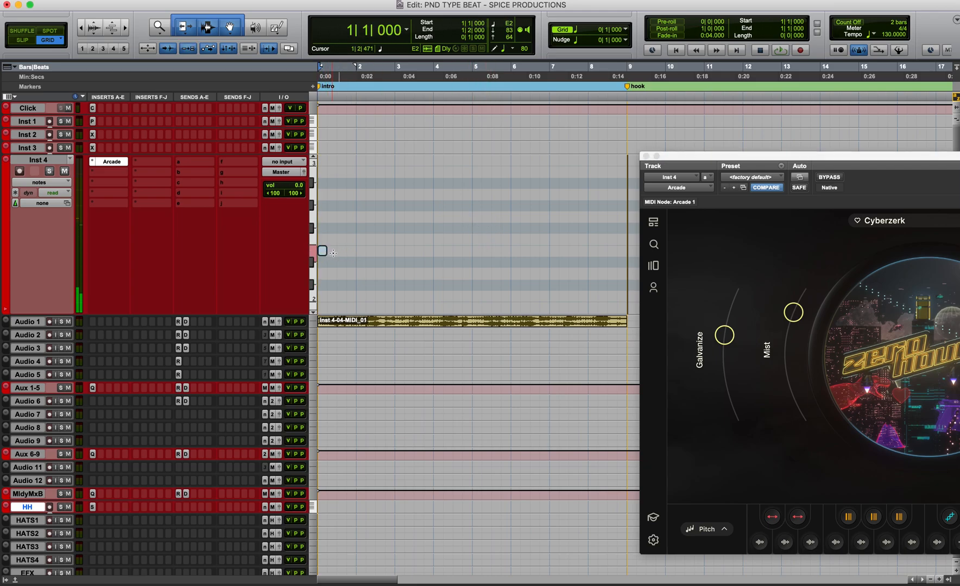
Record the half-speed Arcade melody take on Inst 4 from bar 1 to the hook marker.
{"action": "left_click_drag", "start_coordinate": [323, 252], "coordinate": [621, 252]}
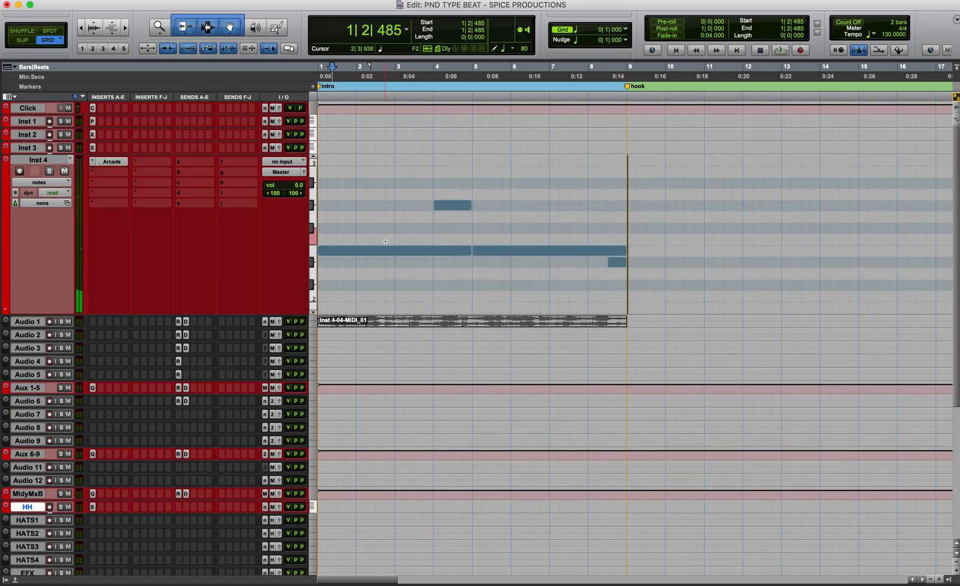
{"action": "left_click", "coordinate": [35, 181]}
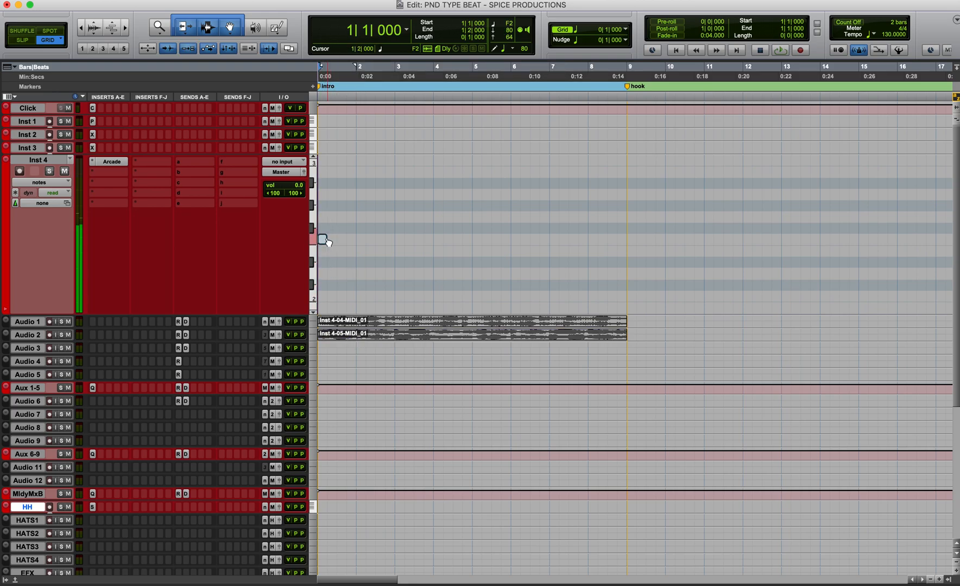
Commit the Inst 4 Arcade MIDI clip onto Audio 3 as a third printed melody take.
{"action": "left_click_drag", "start_coordinate": [322, 239], "coordinate": [624, 239]}
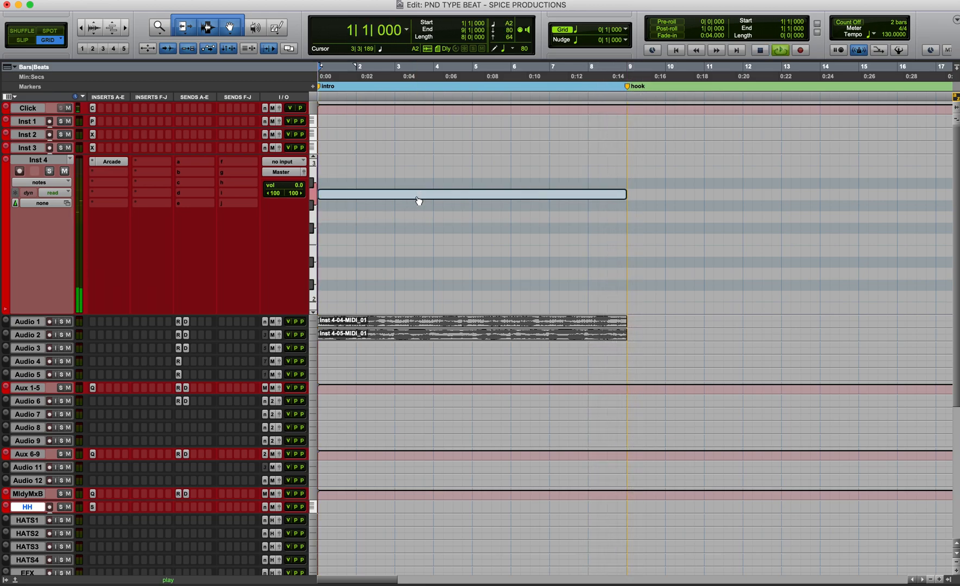
{"action": "left_click_drag", "start_coordinate": [418, 195], "coordinate": [417, 216]}
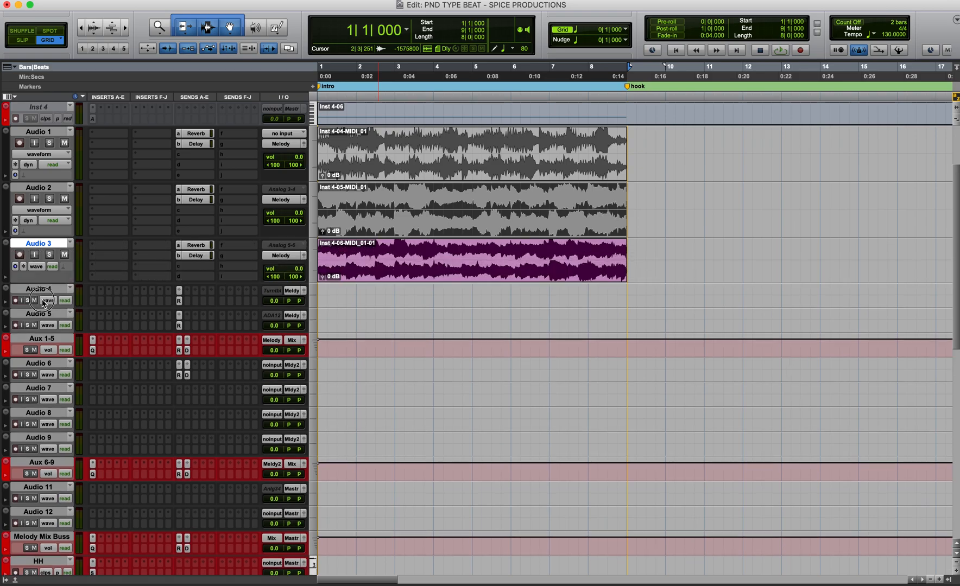
Zoom out to show the whole arrangement before repositioning the Inst 4-05 take.
{"action": "scroll", "scroll_direction": "down", "scroll_amount": 3}
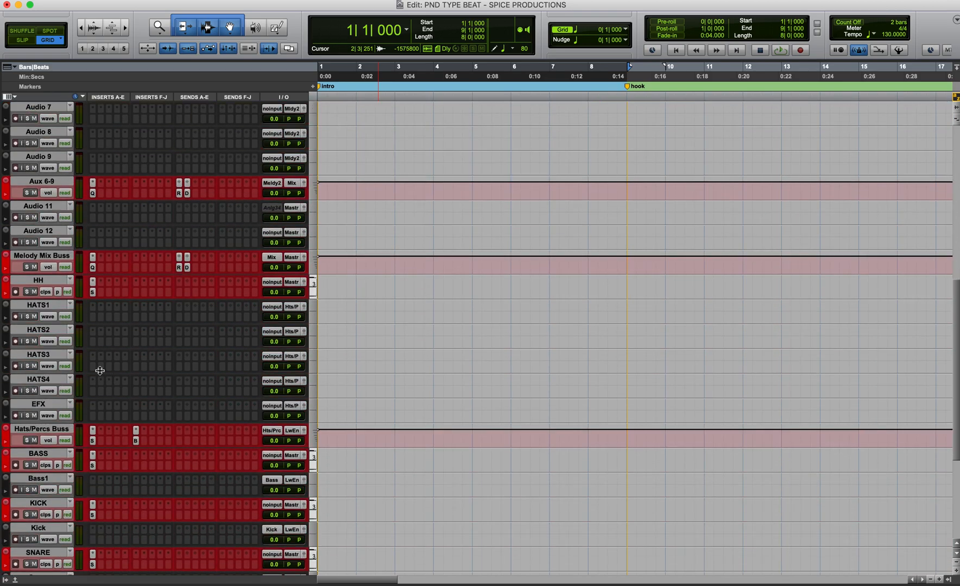
{"action": "scroll", "scroll_direction": "down", "scroll_amount": 3}
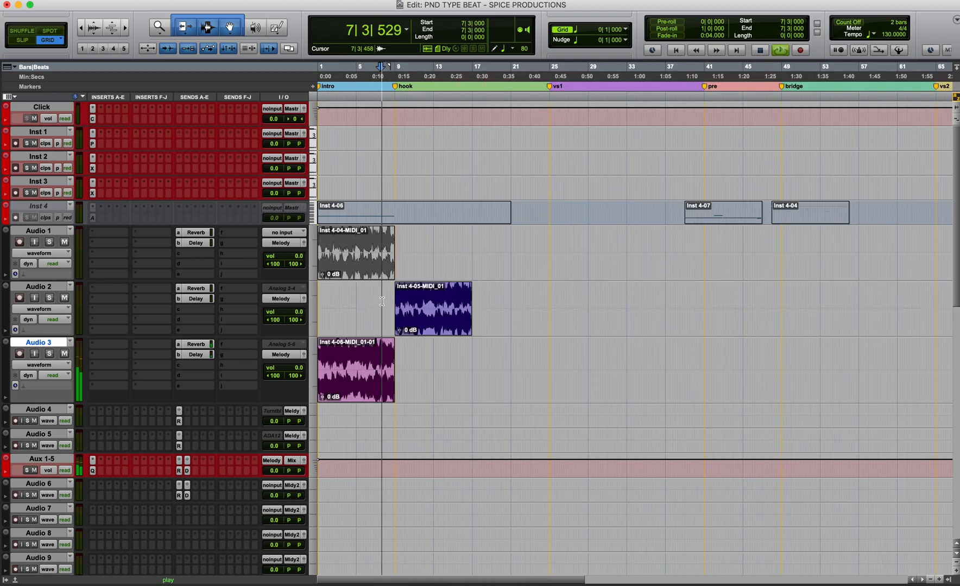
Move the purple Audio 3 melody take so it starts at bar 9 on the hook.
{"action": "left_click", "coordinate": [433, 308]}
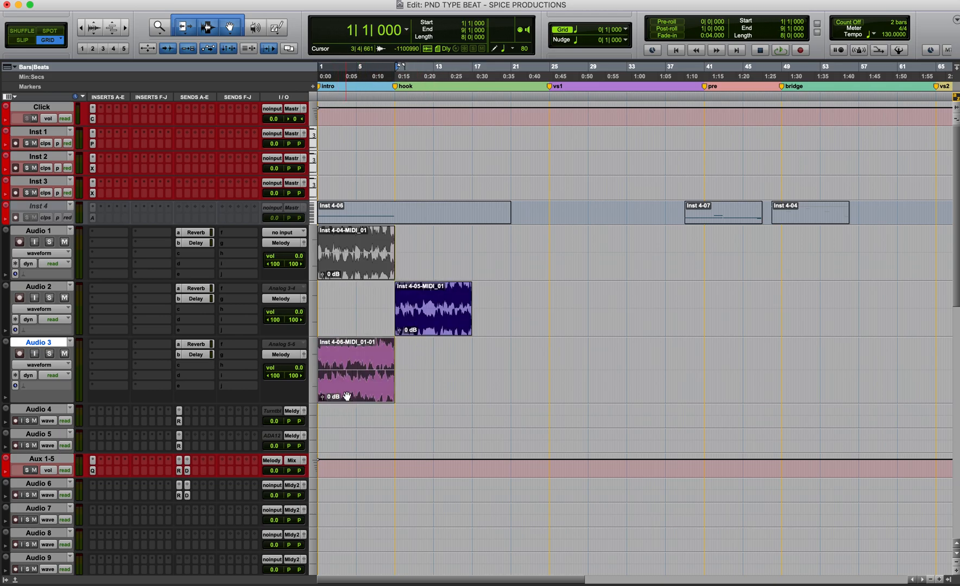
{"action": "left_click_drag", "start_coordinate": [355, 369], "coordinate": [509, 369]}
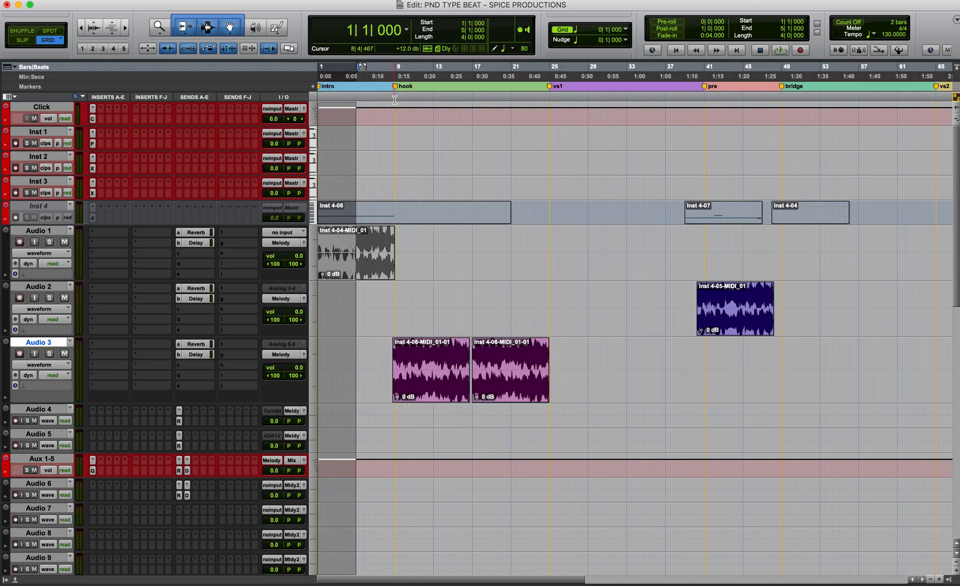
Set the edit grid note value and drag the rendered clips into their hook, pre and melody slots.
{"action": "left_click", "coordinate": [395, 87]}
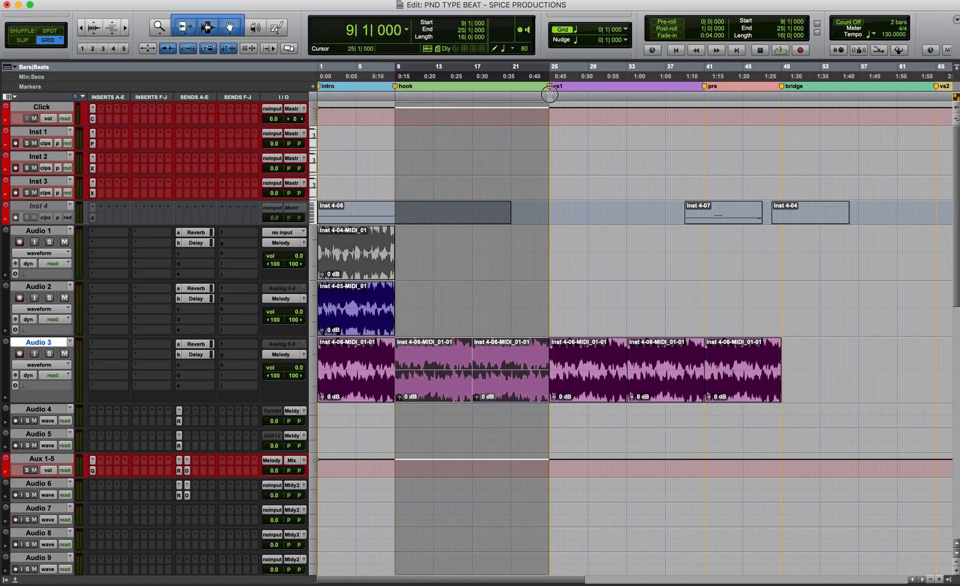
{"action": "left_click", "coordinate": [778, 87]}
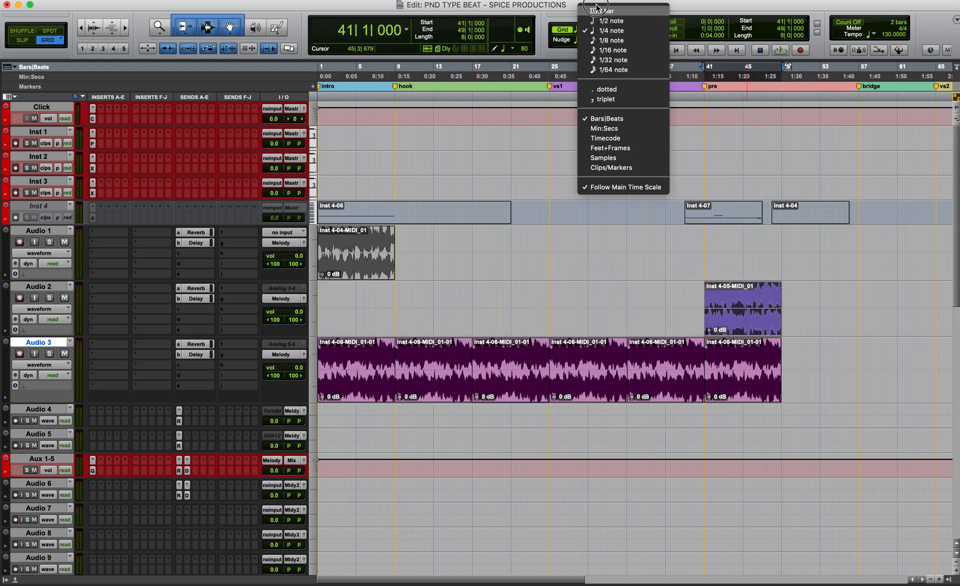
{"action": "left_click", "coordinate": [612, 119]}
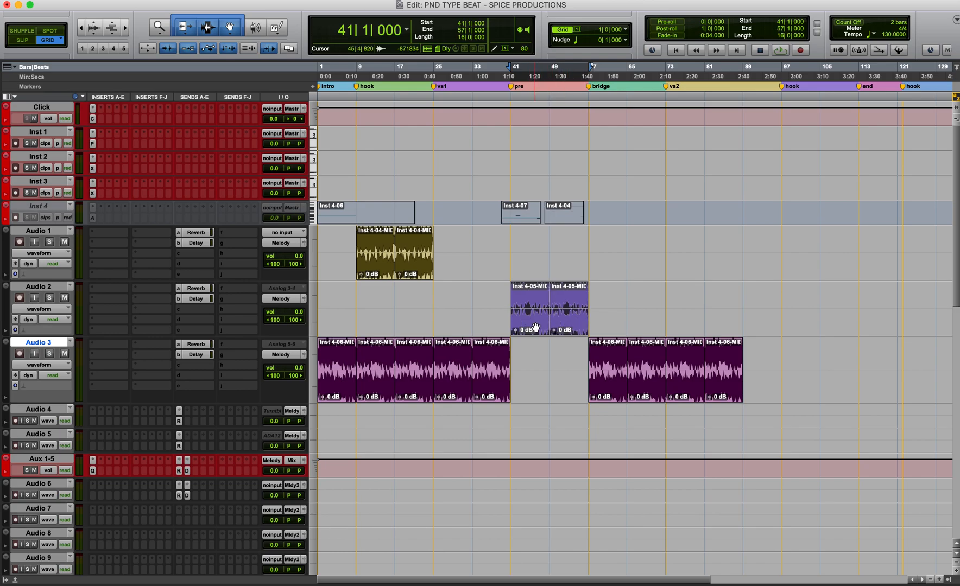
{"action": "left_click_drag", "start_coordinate": [547, 308], "coordinate": [775, 308]}
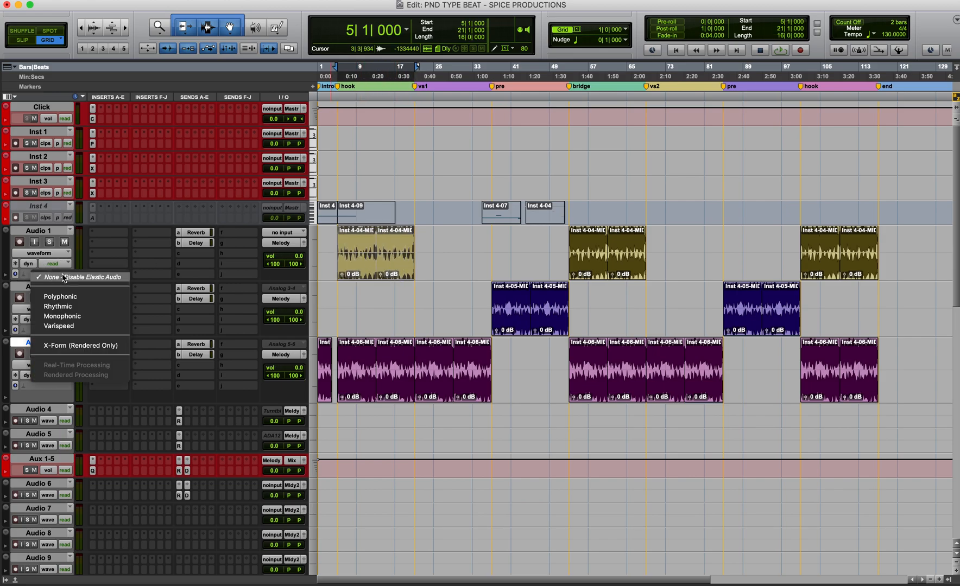
Switch Audio 1 to Polyphonic Elastic Audio and enter a negative Pitch Shift in Elastic Properties.
{"action": "left_click", "coordinate": [59, 296]}
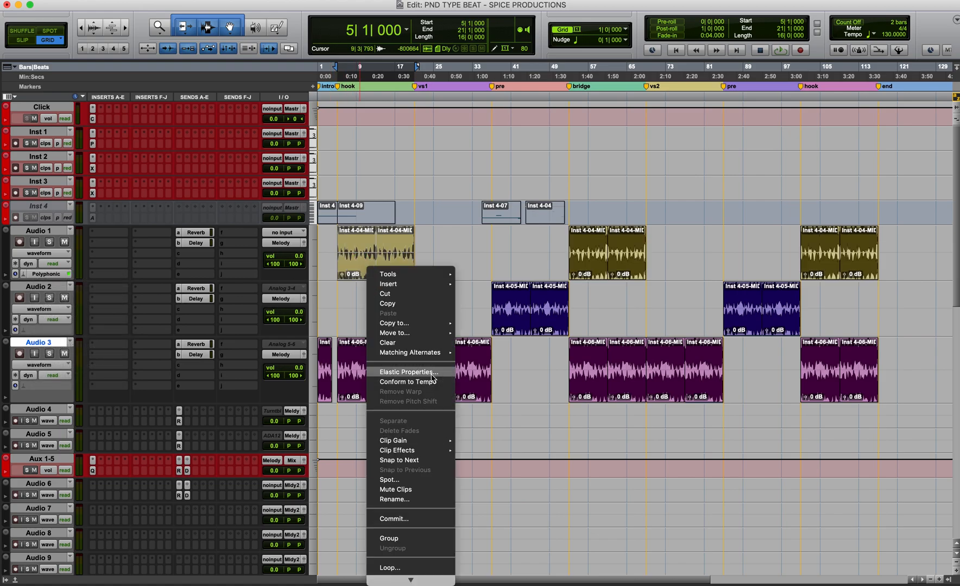
{"action": "left_click", "coordinate": [408, 371]}
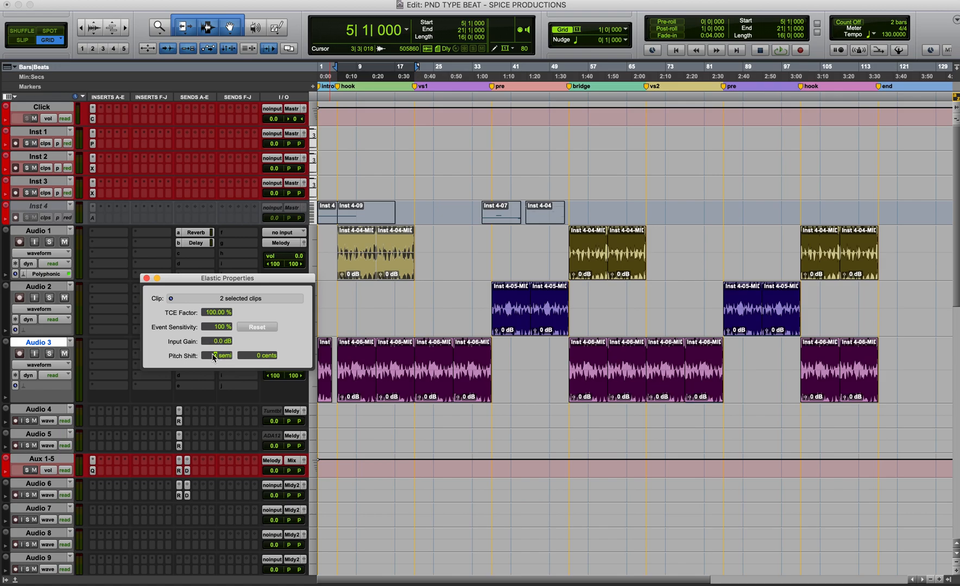
{"action": "left_click", "coordinate": [214, 355]}
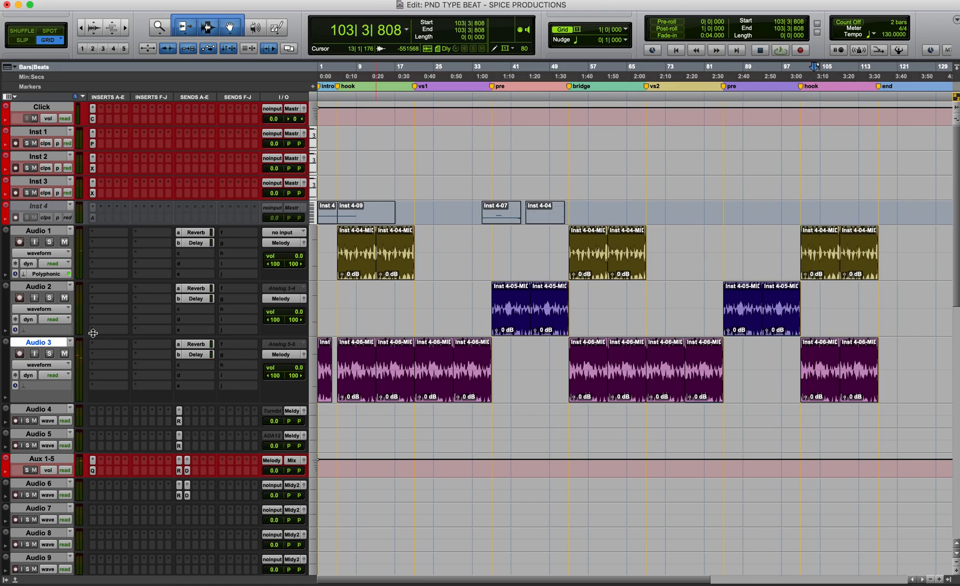
Load a plugin into a PatchWork chain slot on the melody Aux bus.
{"action": "left_click", "coordinate": [91, 460]}
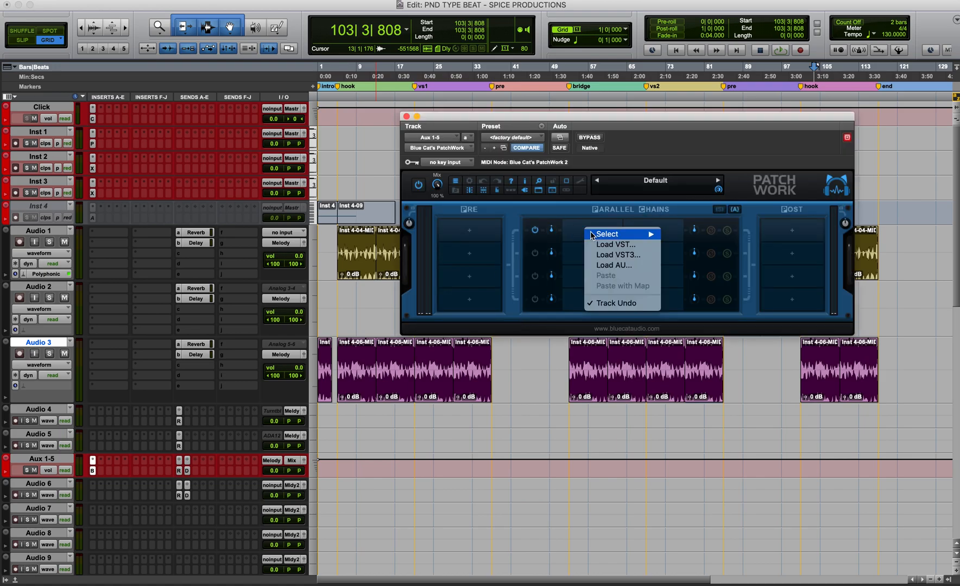
{"action": "left_click", "coordinate": [280, 215]}
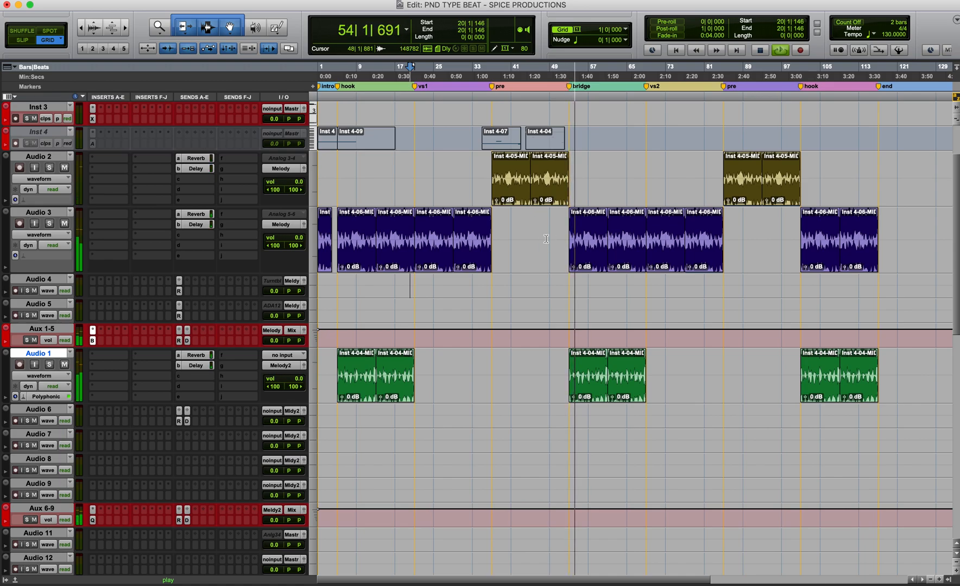
Route Audio 1's output to bus > Melody2 (Stereo) instead of Melody.
{"action": "left_click", "coordinate": [575, 66]}
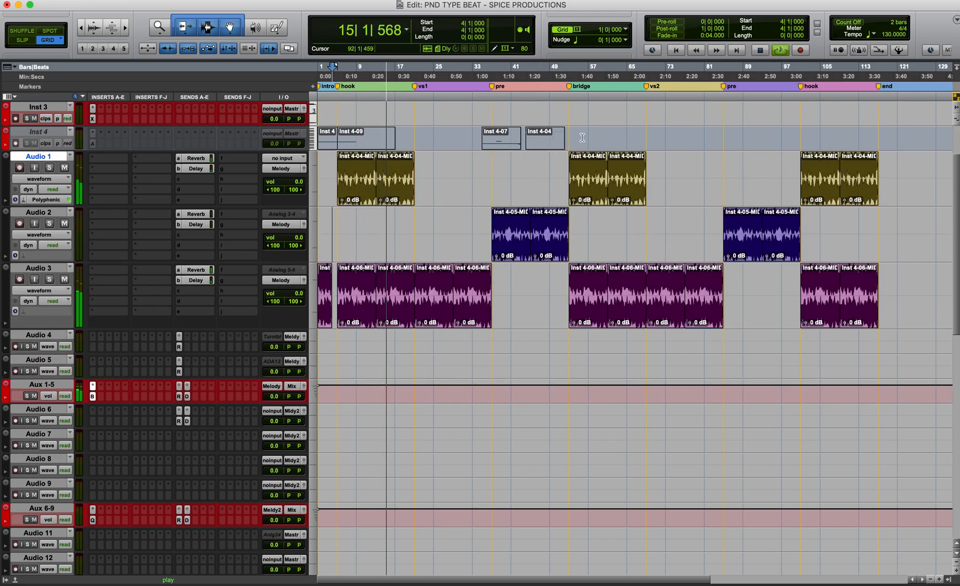
{"action": "left_click", "coordinate": [280, 142]}
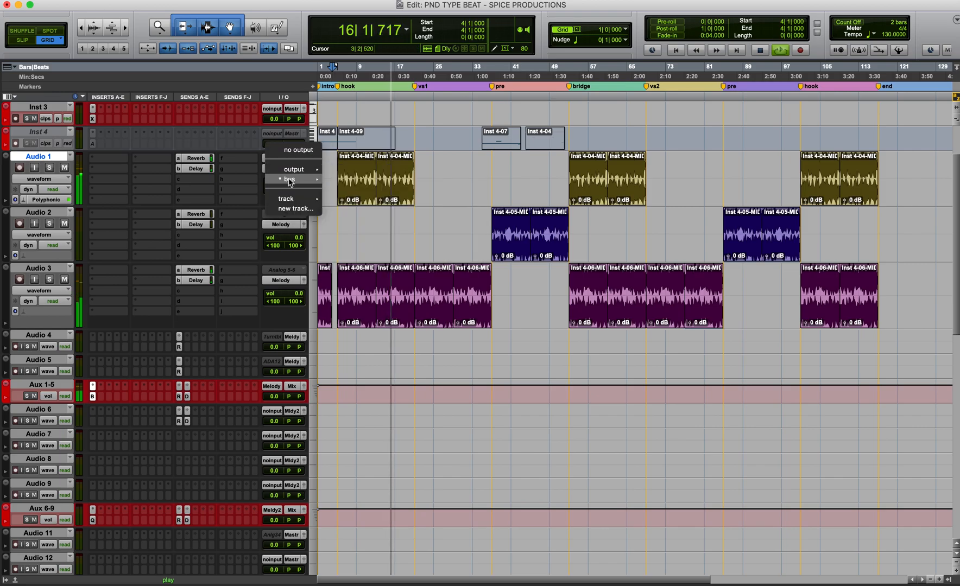
{"action": "left_click", "coordinate": [289, 179]}
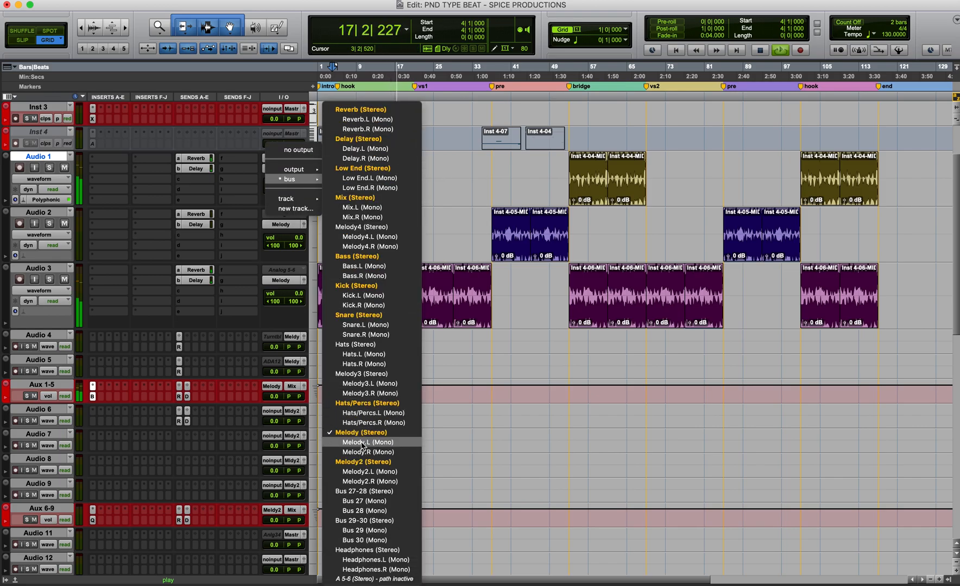
{"action": "left_click", "coordinate": [367, 442]}
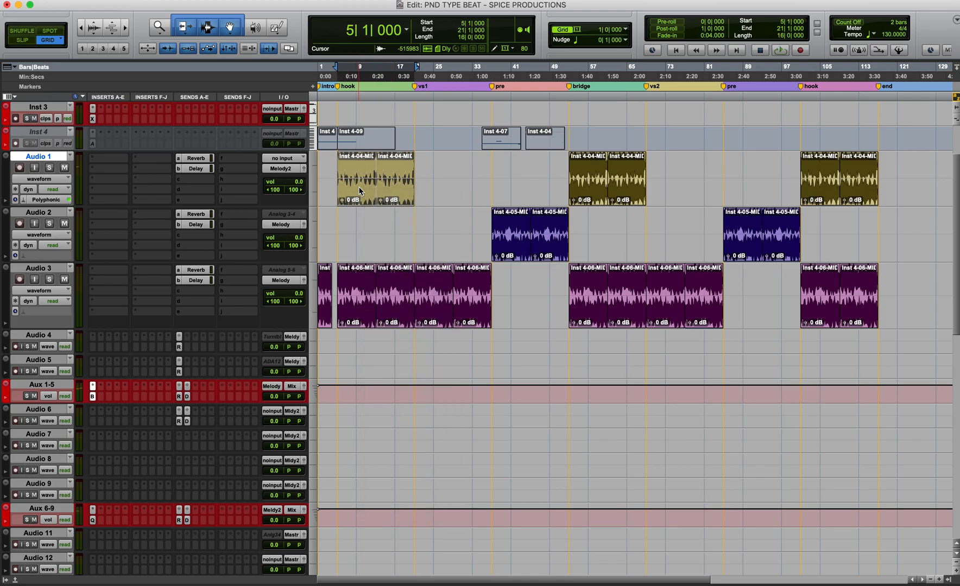
Bring up Elastic Properties for the Audio 1 clip from its right-click menu.
{"action": "right_click", "coordinate": [361, 190]}
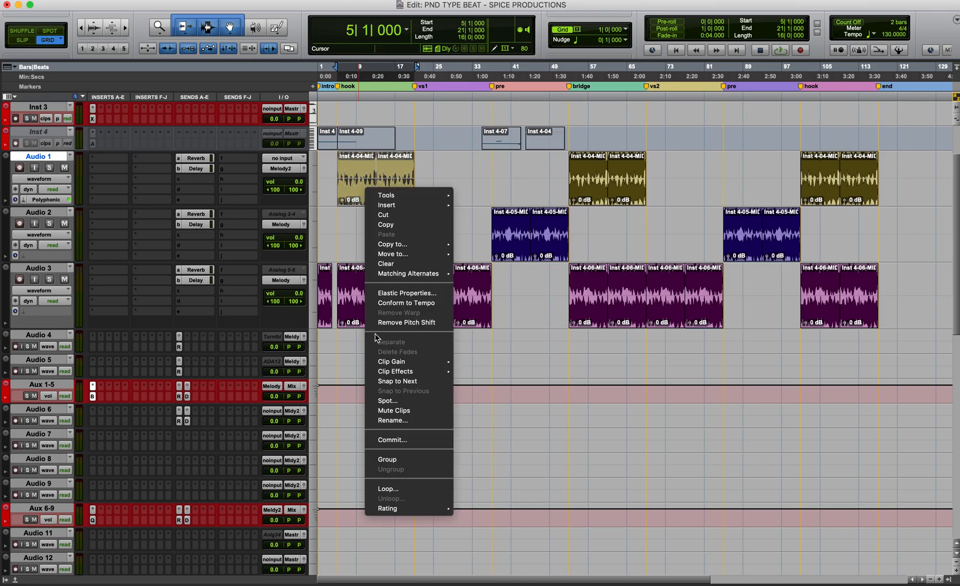
{"action": "left_click", "coordinate": [406, 293]}
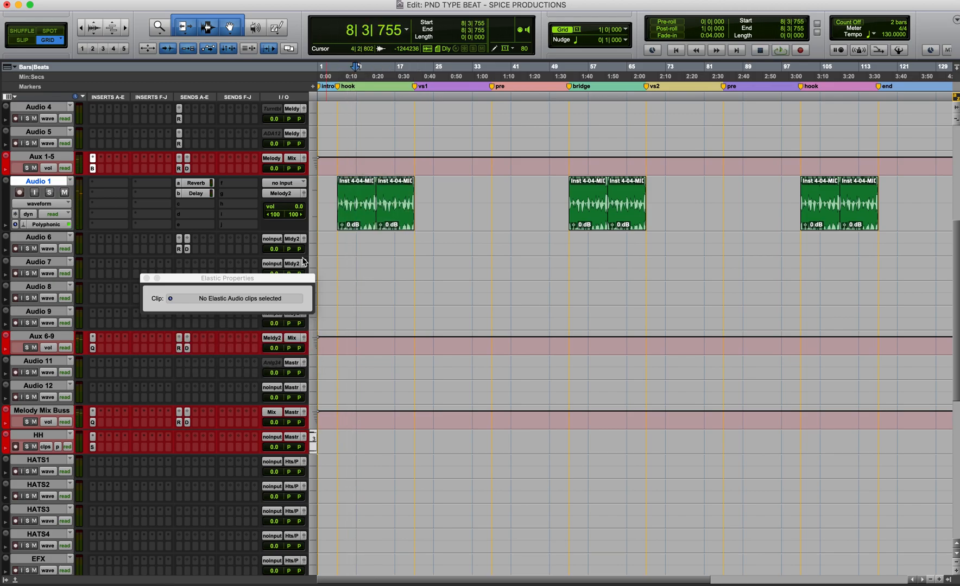
Check the green Audio 1 clip's options and reopen its output bus list with Melody2 chosen.
{"action": "right_click", "coordinate": [361, 205]}
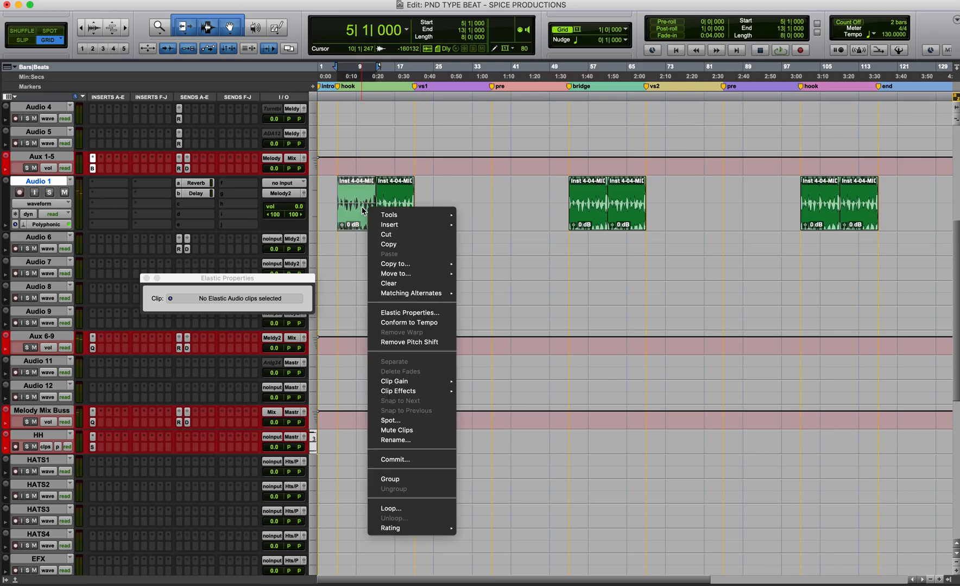
{"action": "left_click", "coordinate": [409, 313]}
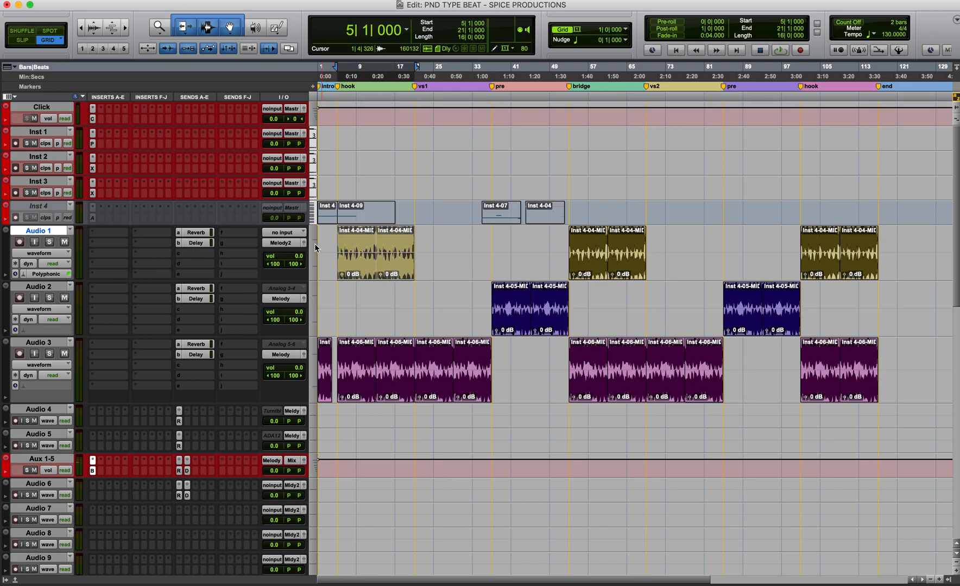
{"action": "left_click", "coordinate": [284, 233]}
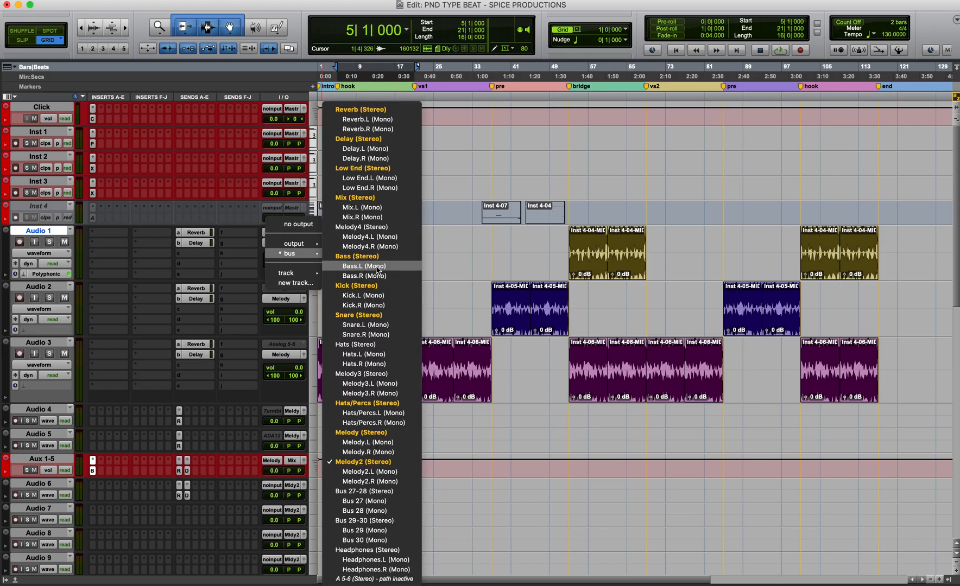
{"action": "mouse_move", "coordinate": [370, 393]}
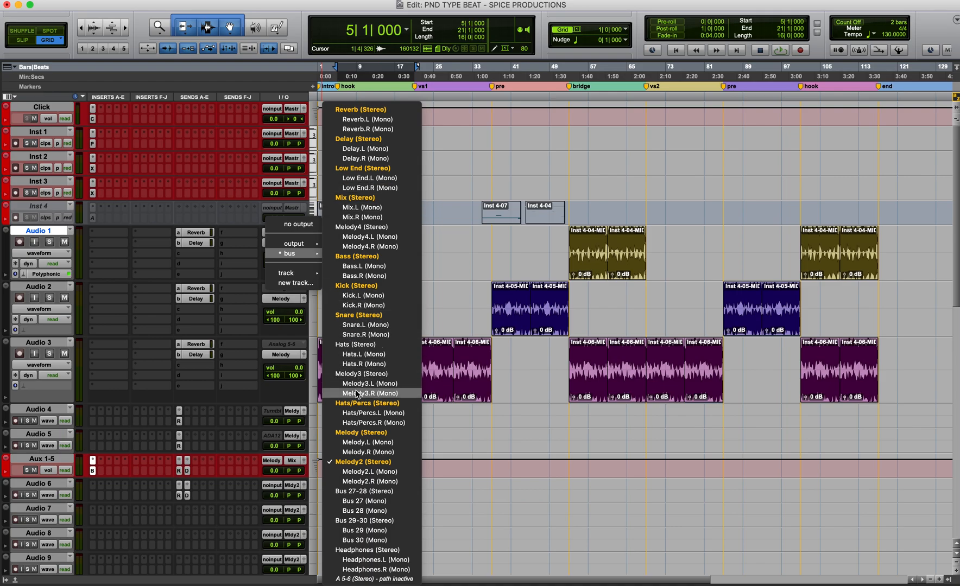